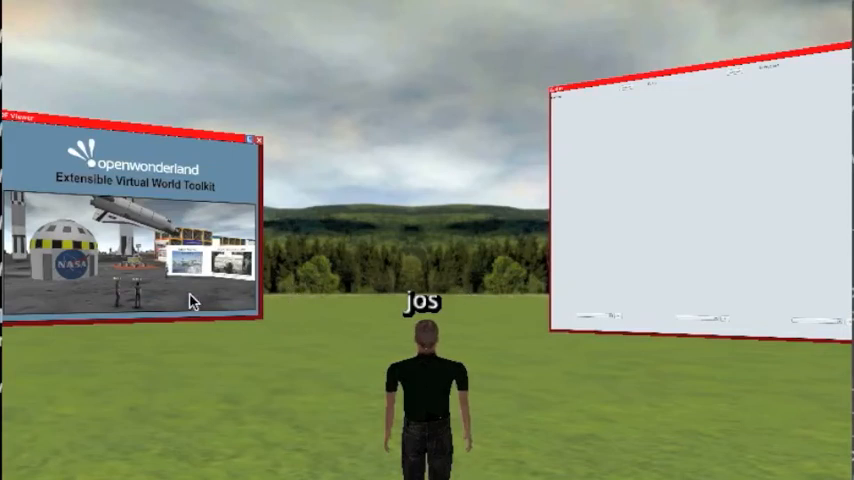
pyautogui.moveTo(148, 258)
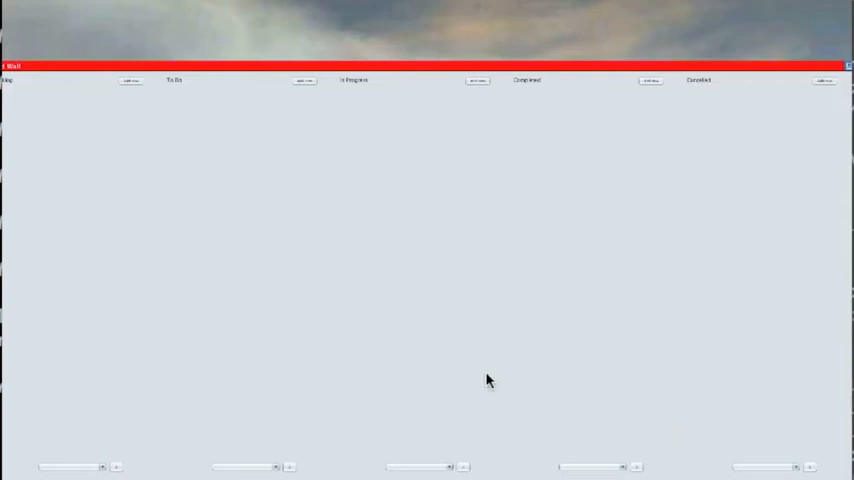
# Add a new blank card to the Backlog column
pyautogui.click(130, 80)
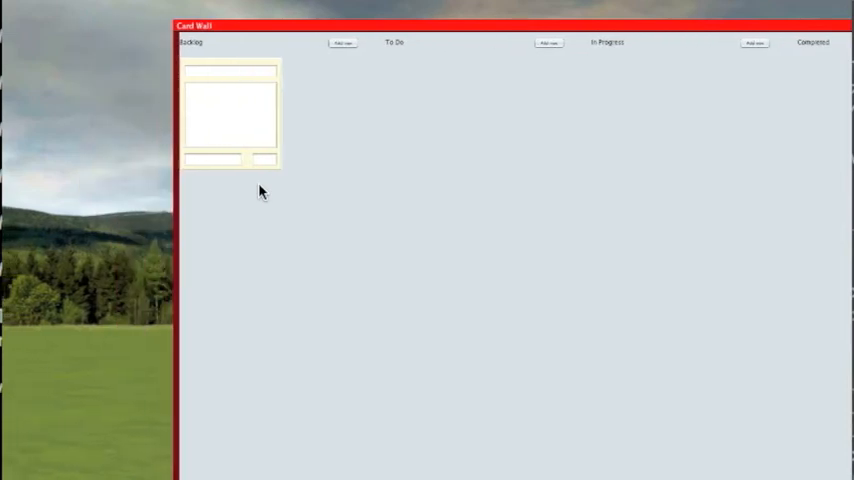
pyautogui.moveTo(344, 216)
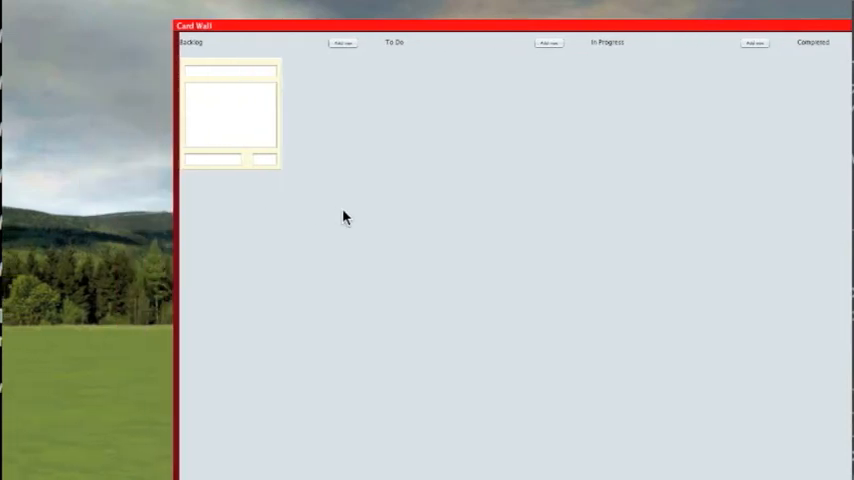
# Zoom the camera in closer onto the Backlog column and its blank card
pyautogui.scroll(-3)
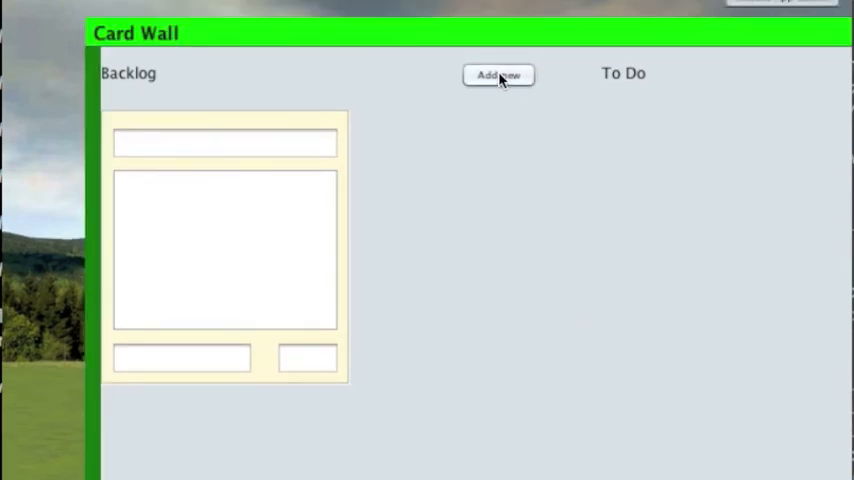
# Add a second Backlog card and choose an item from the first card's context menu
pyautogui.click(498, 74)
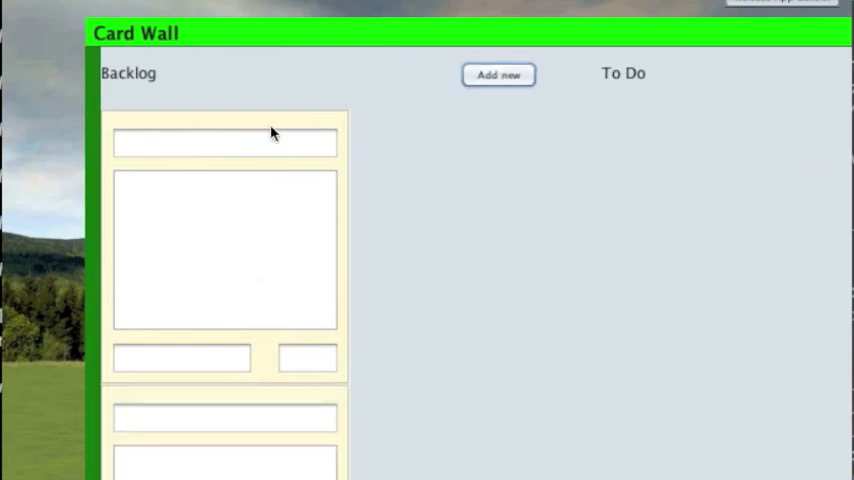
pyautogui.rightClick(224, 250)
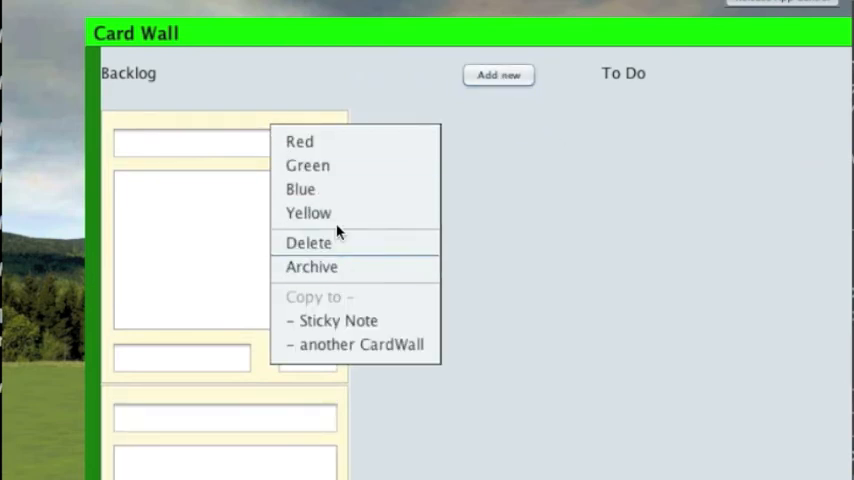
pyautogui.moveTo(356, 248)
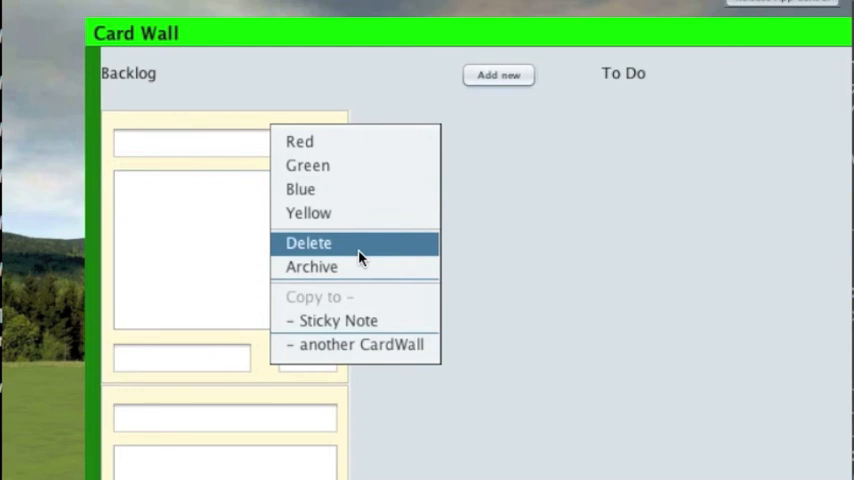
pyautogui.click(308, 244)
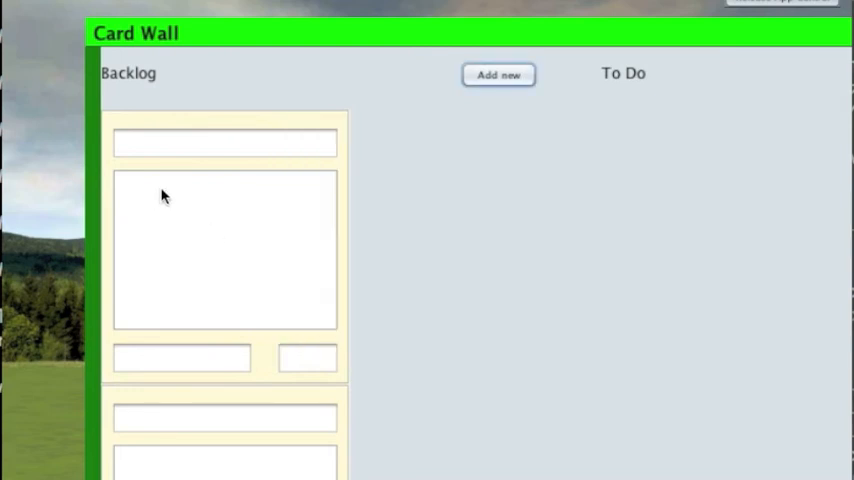
# Title the first Backlog card 'Task 1'
pyautogui.write('T')
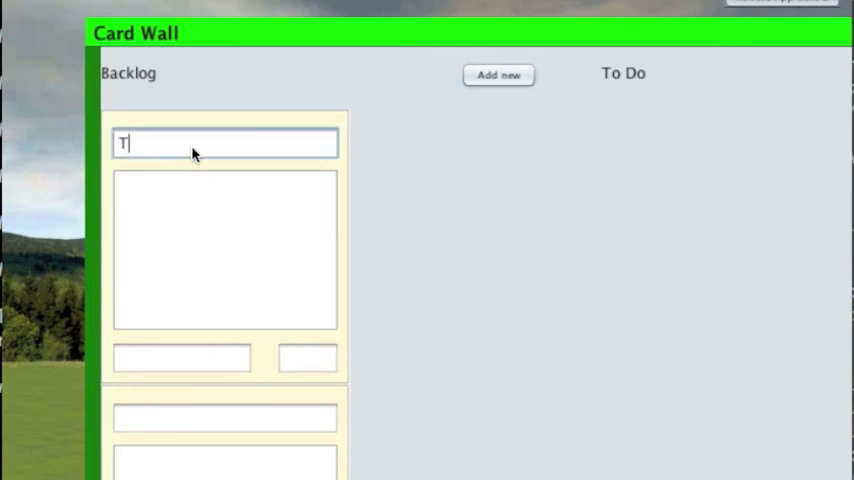
pyautogui.write('ask 1')
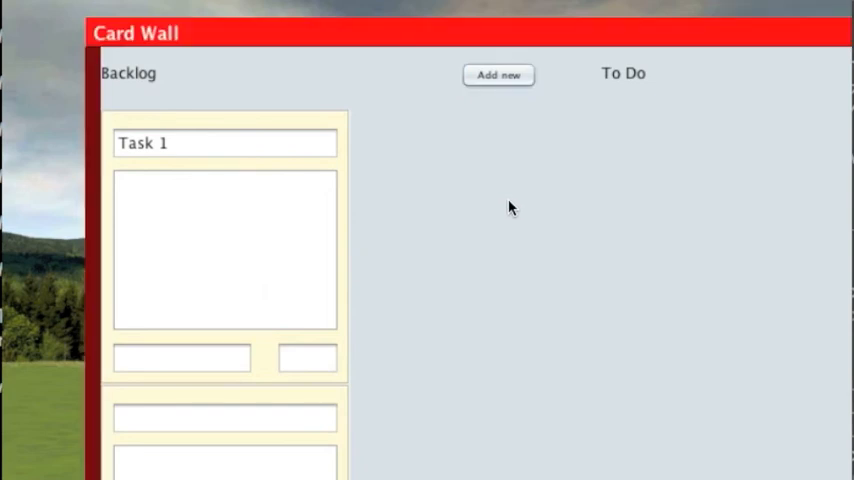
pyautogui.scroll(-3)
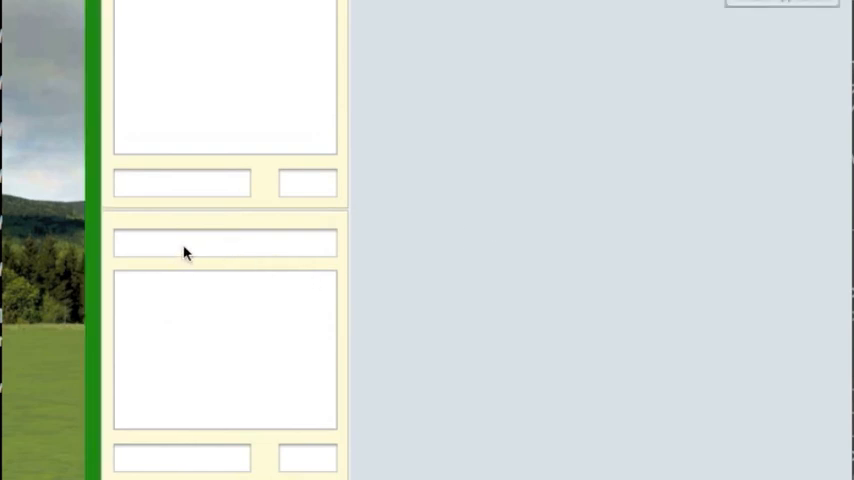
# Title the lower Backlog card 'Task 3'
pyautogui.write('Task')
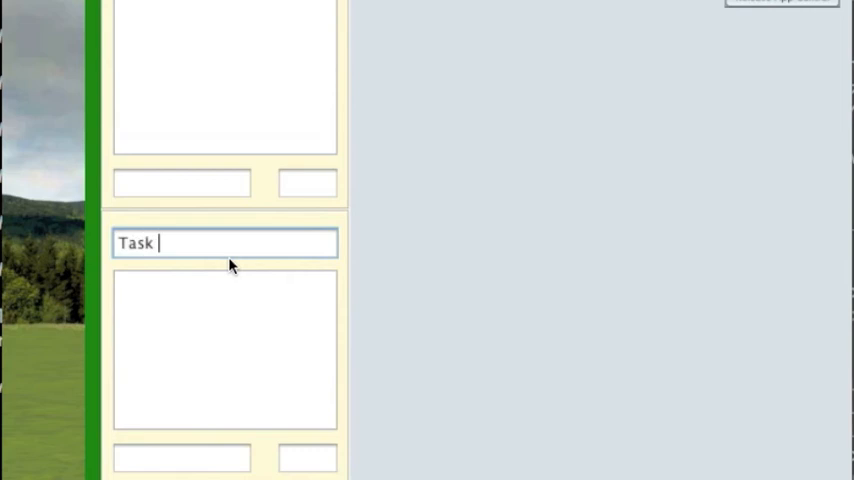
pyautogui.write('3')
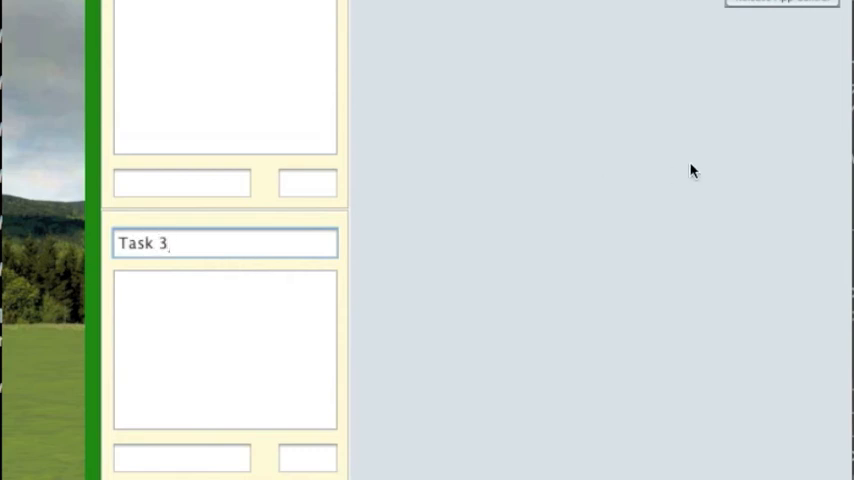